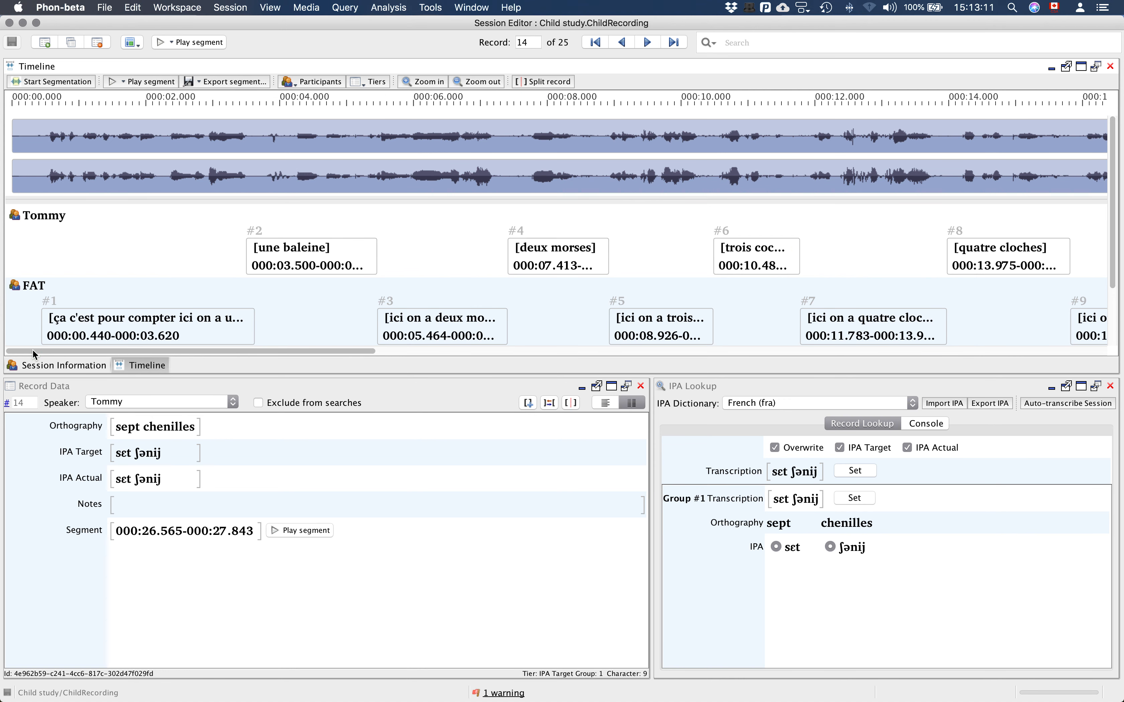
- Select record 2 'une baleine', play its segment and enter its IPA Actual field 'yn balɛn'
left_click(310, 255)
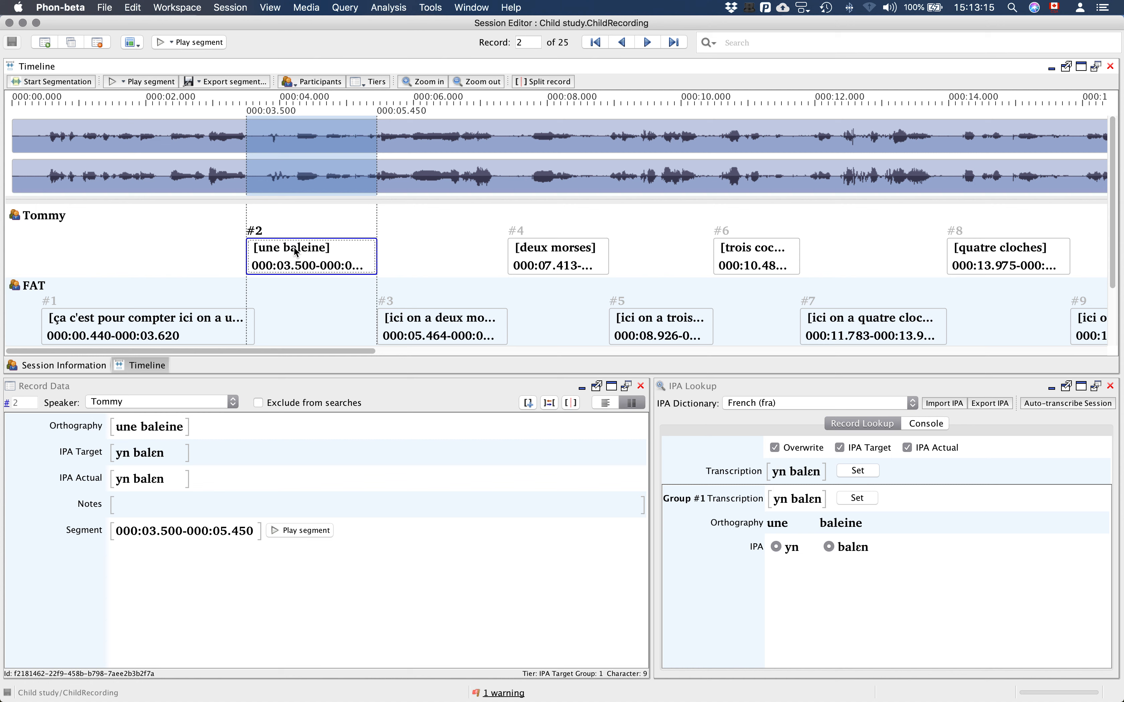
left_click(299, 530)
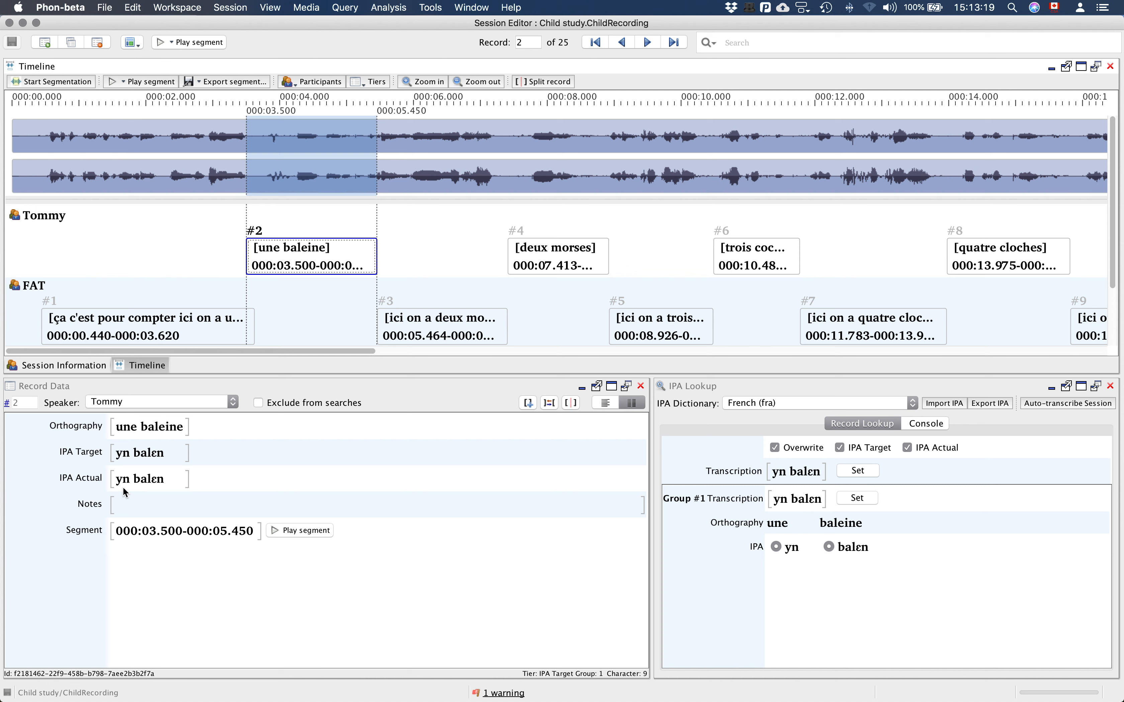
left_click(147, 479)
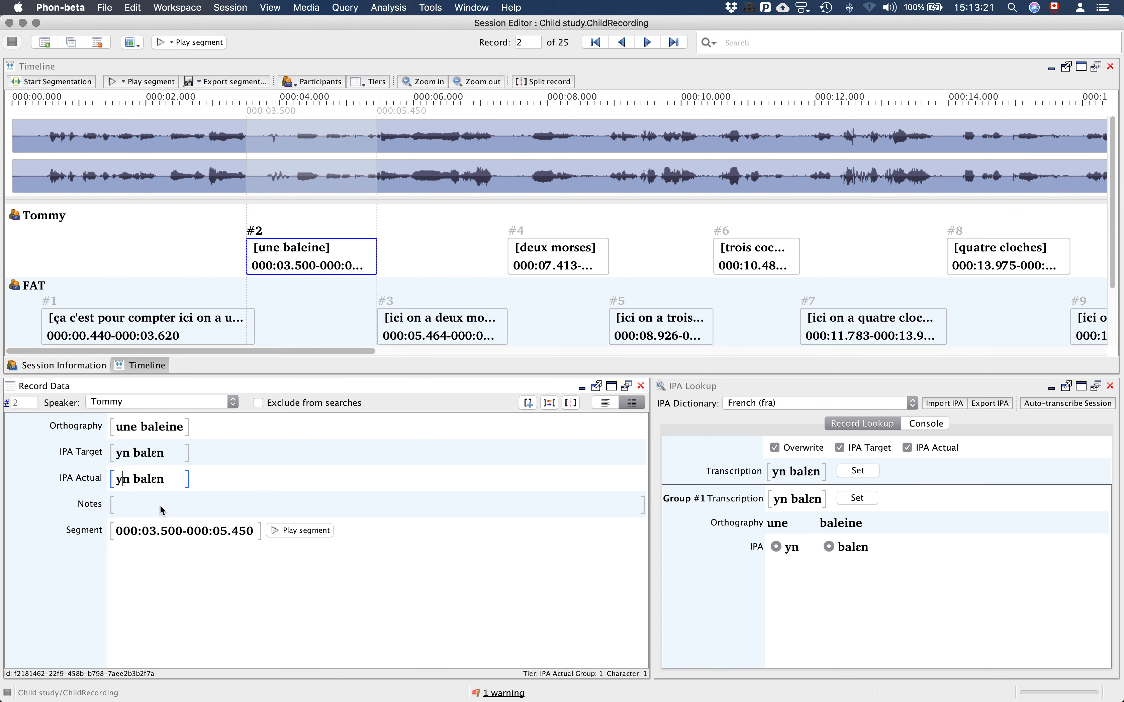
mouse_move(165, 509)
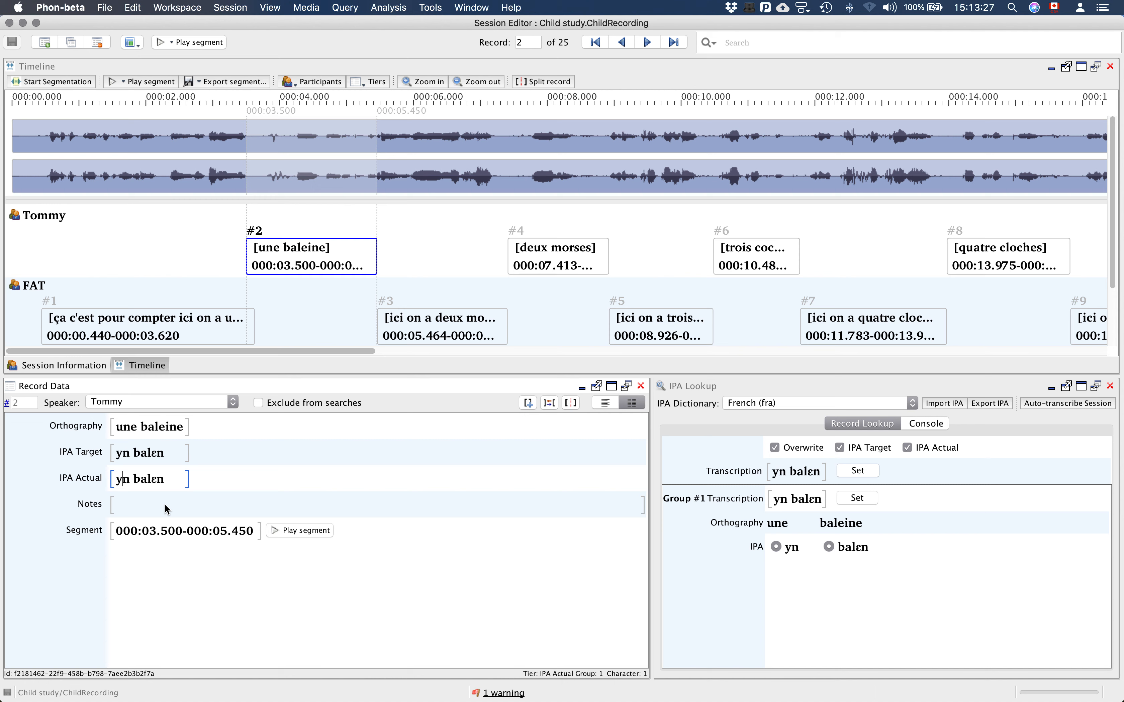
mouse_move(606, 294)
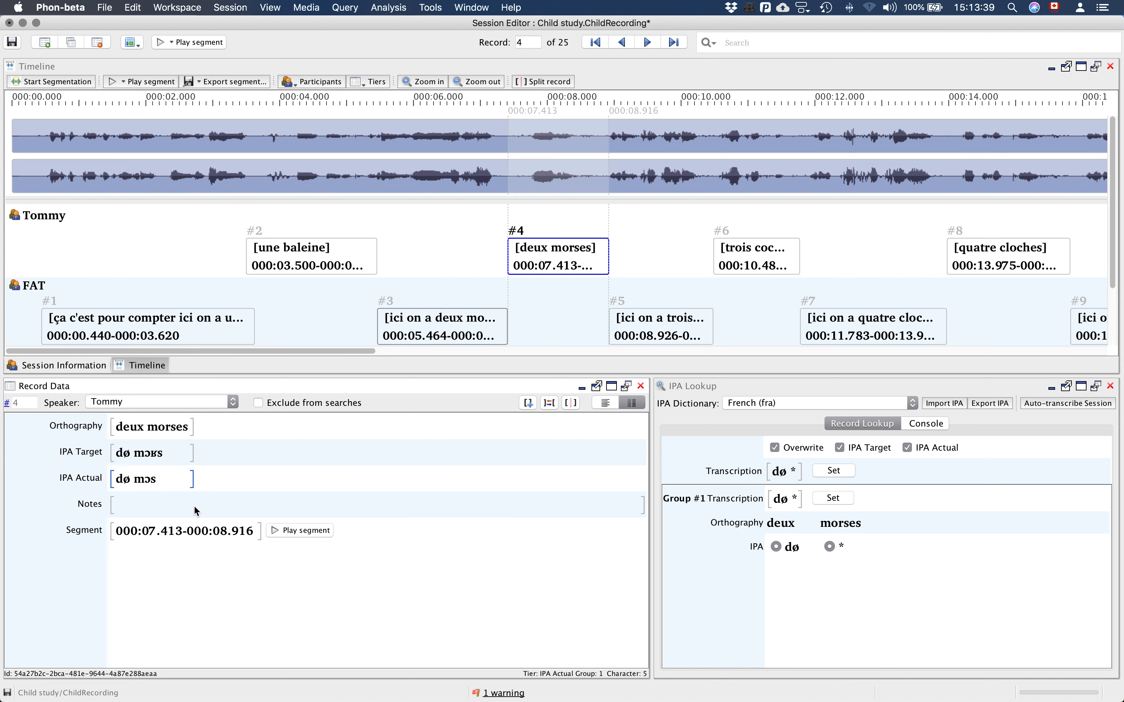
mouse_move(735, 279)
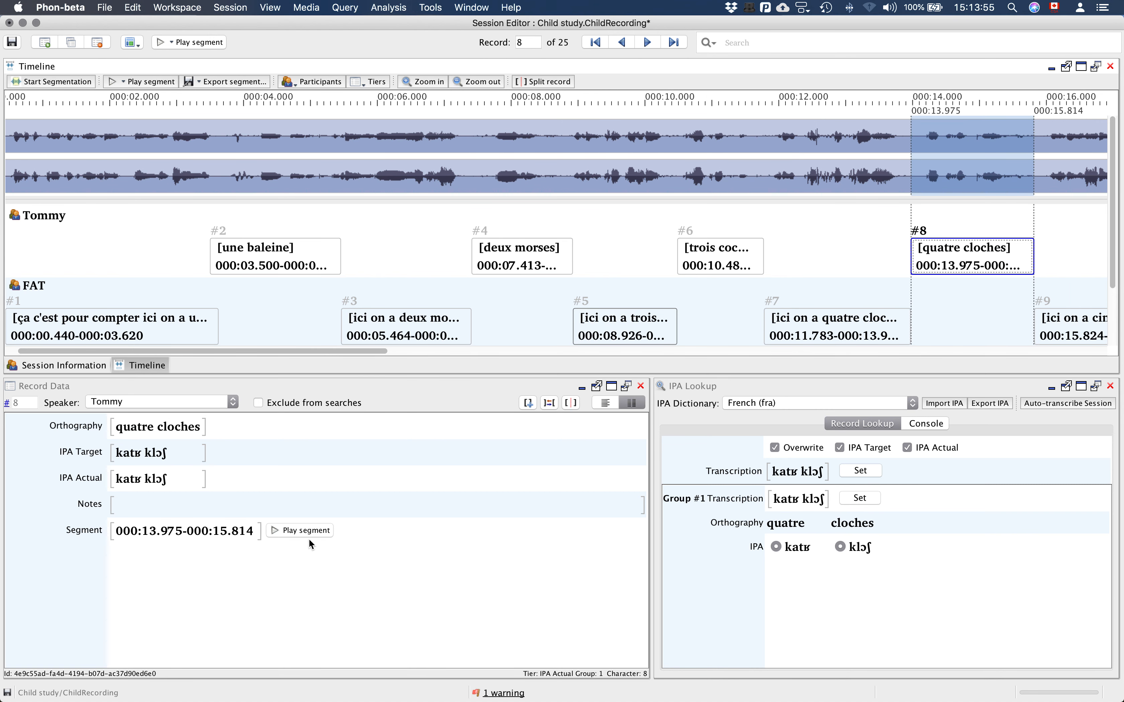
- Play record 8's segment to hear the child say 'quatre cloches'
left_click(299, 531)
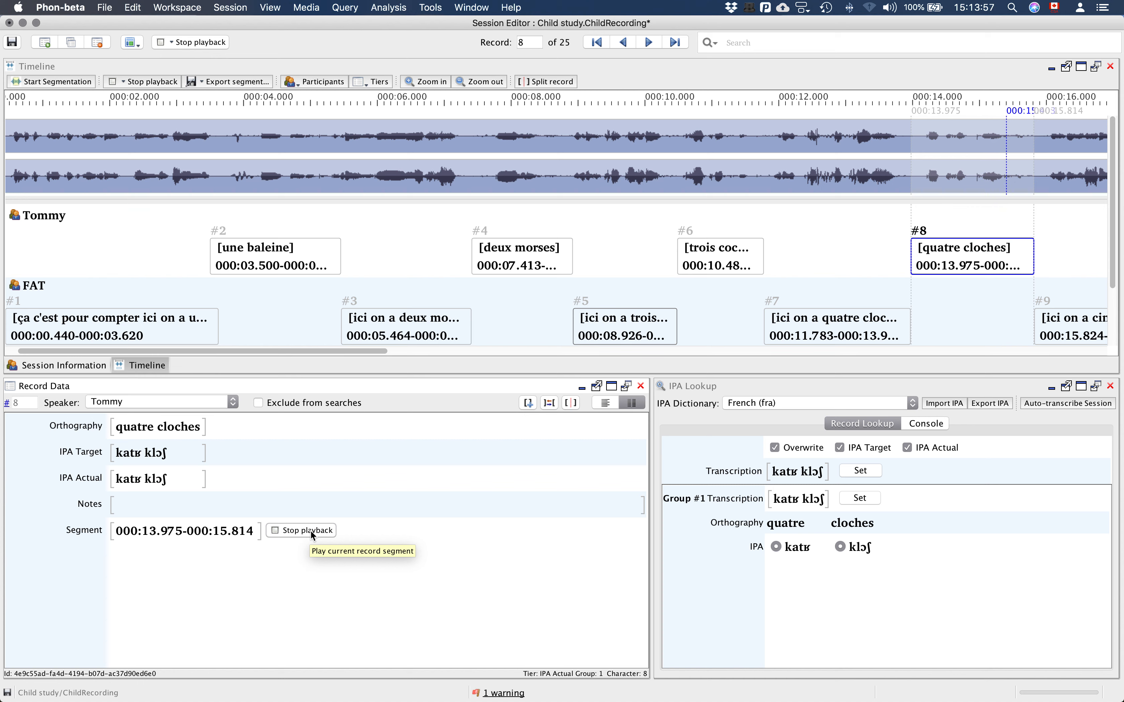
left_click(305, 531)
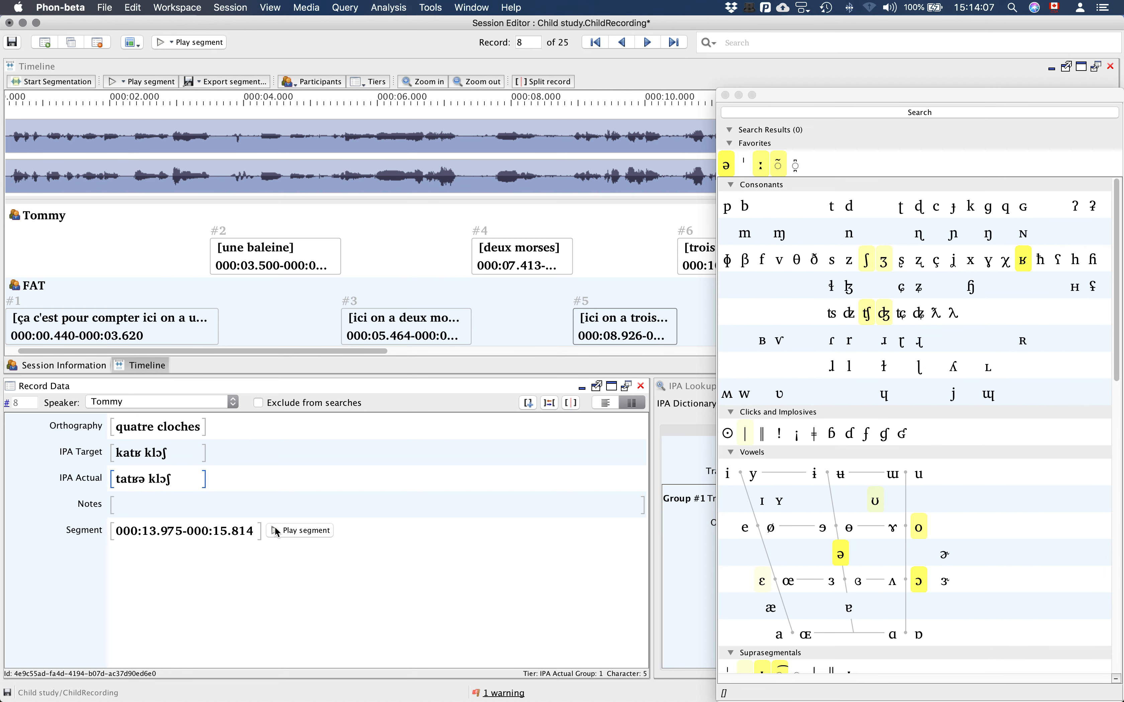
- Replay 'quatre cloches' and adjust the cloches part so IPA Actual reads 'tatʁə klɔʃ'
left_click(305, 531)
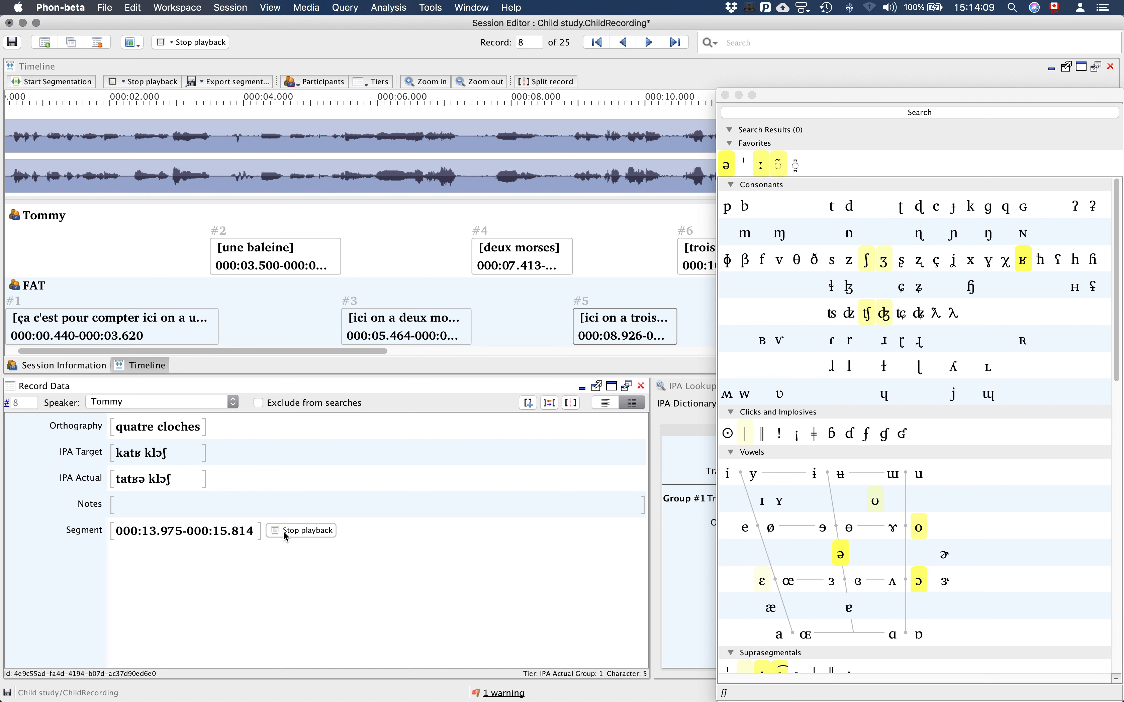
left_click(301, 531)
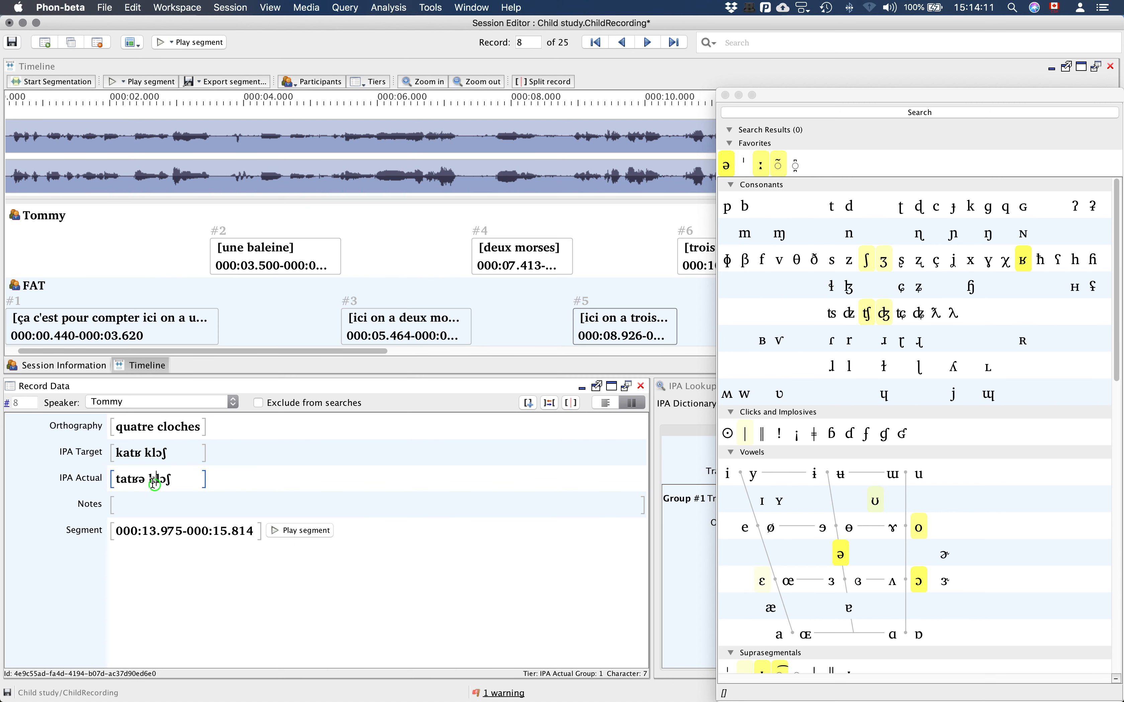